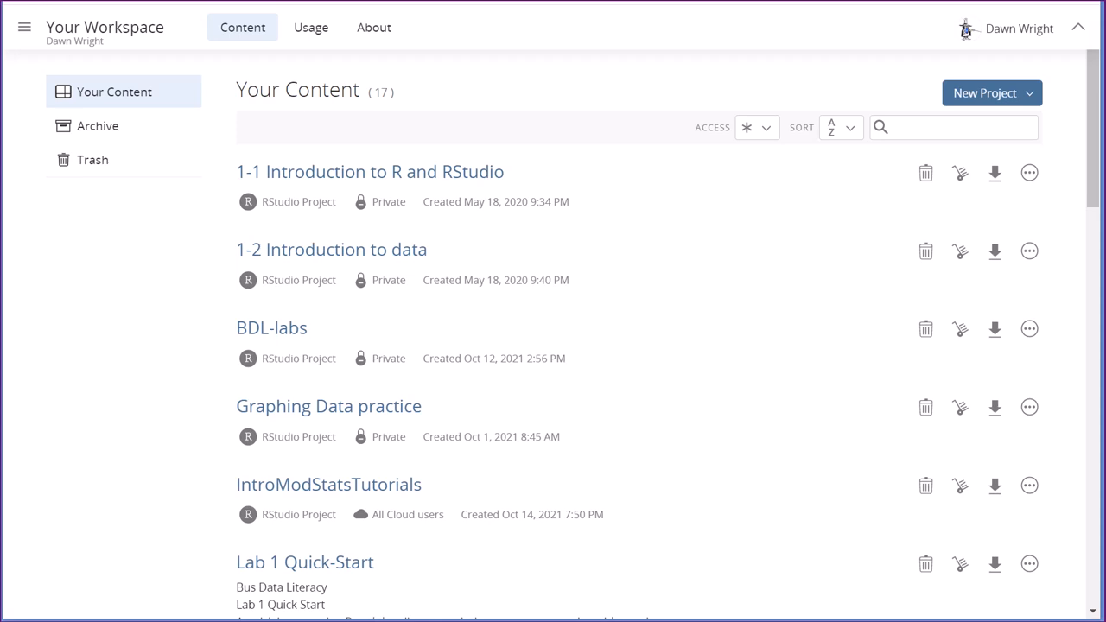
mouse_move(507, 313)
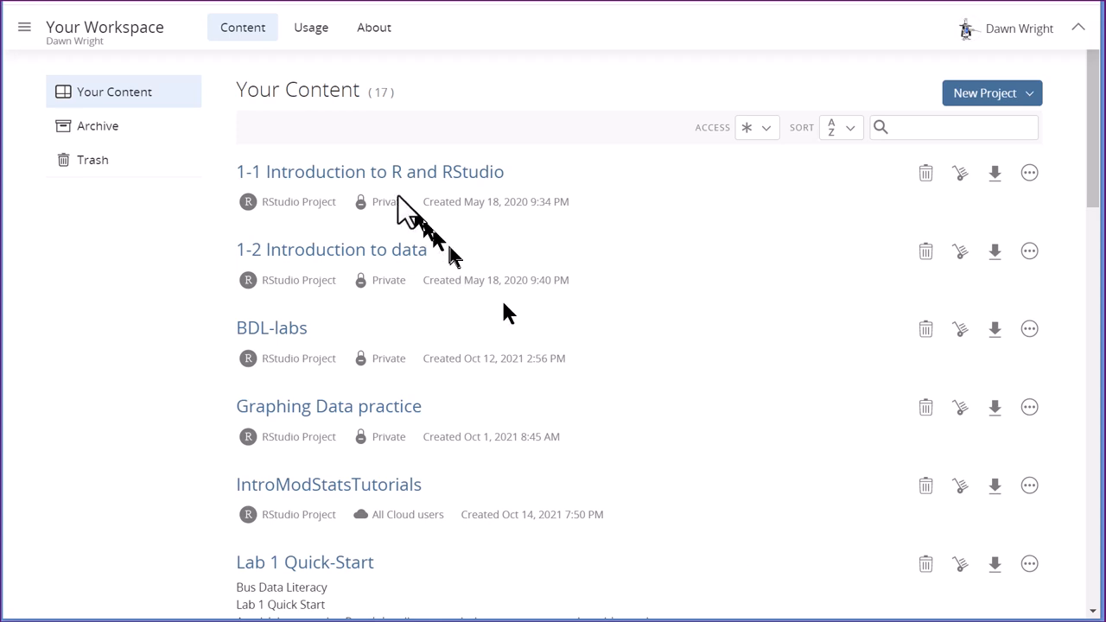
mouse_move(1029, 99)
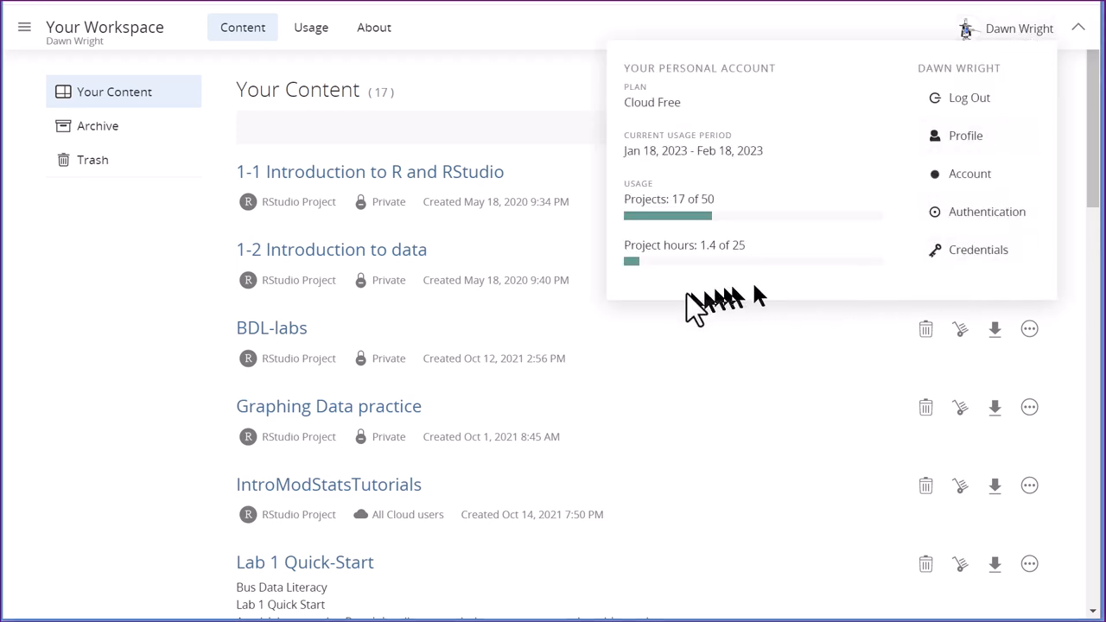
mouse_move(660, 290)
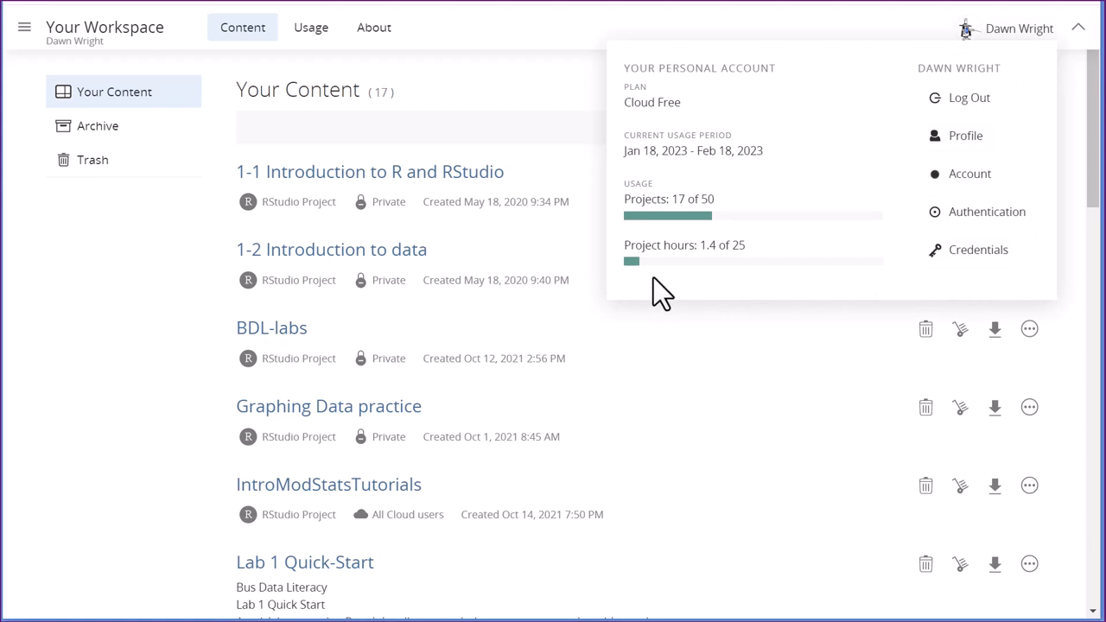
mouse_move(650, 181)
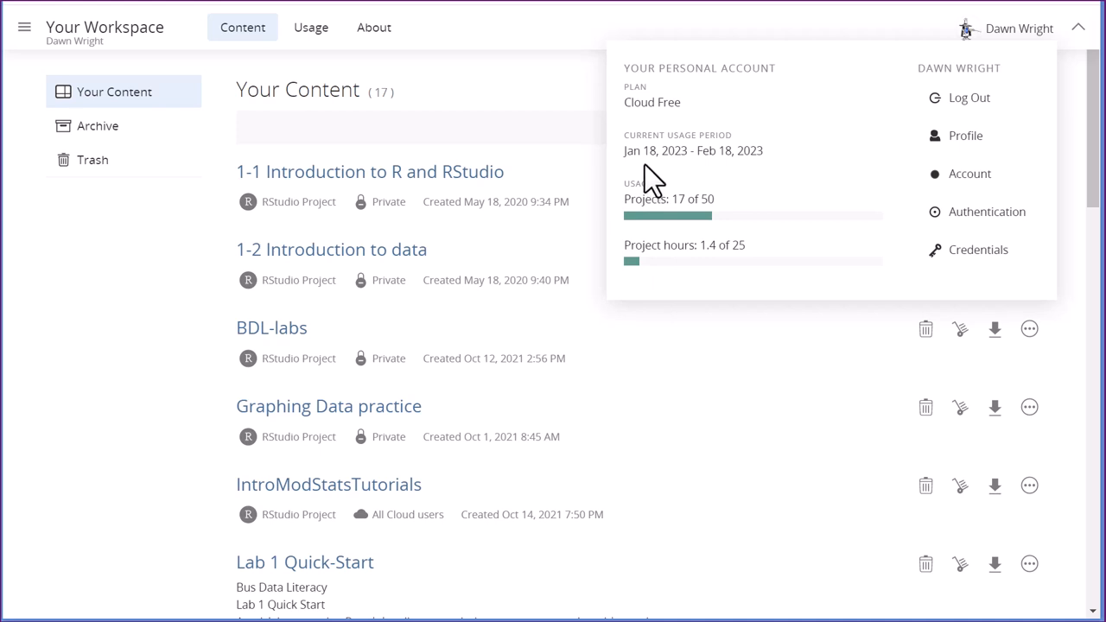
mouse_move(748, 181)
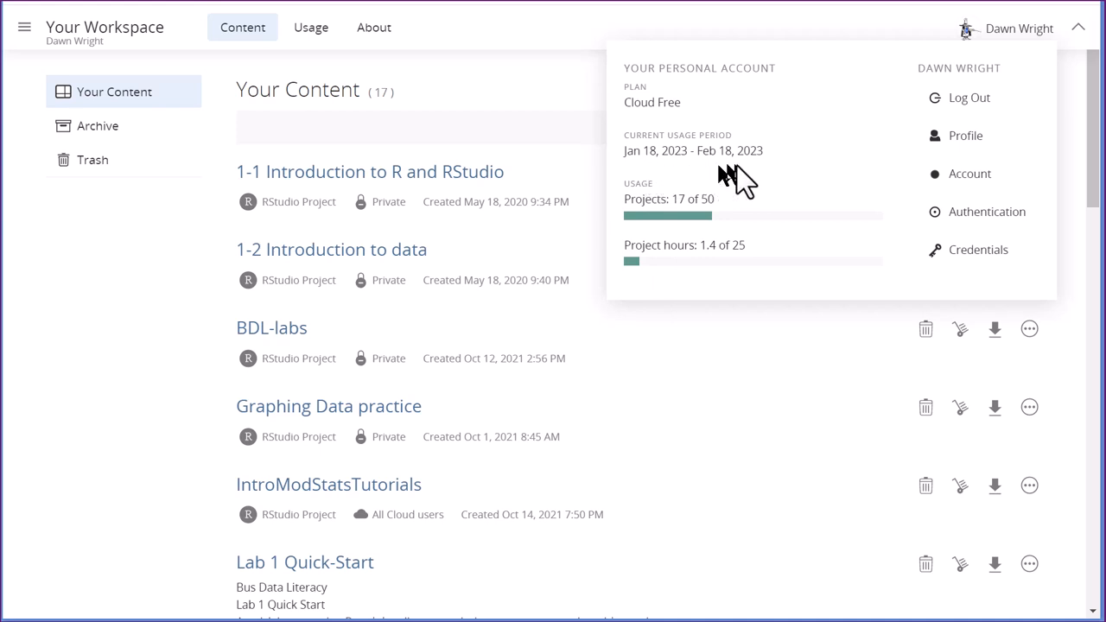
mouse_move(739, 189)
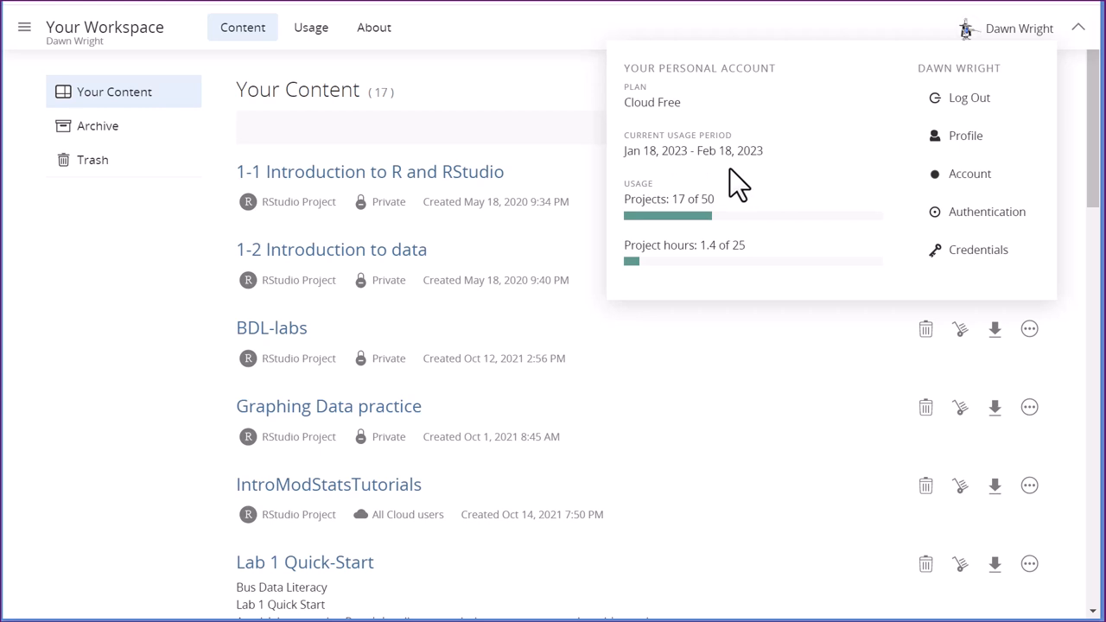
mouse_move(899, 217)
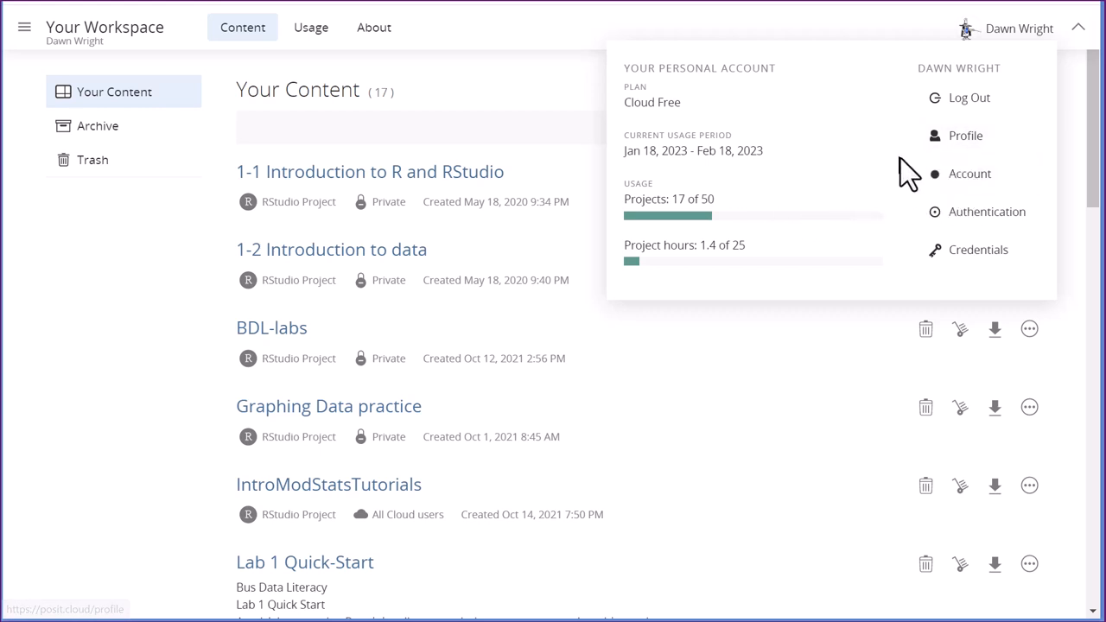
mouse_move(818, 191)
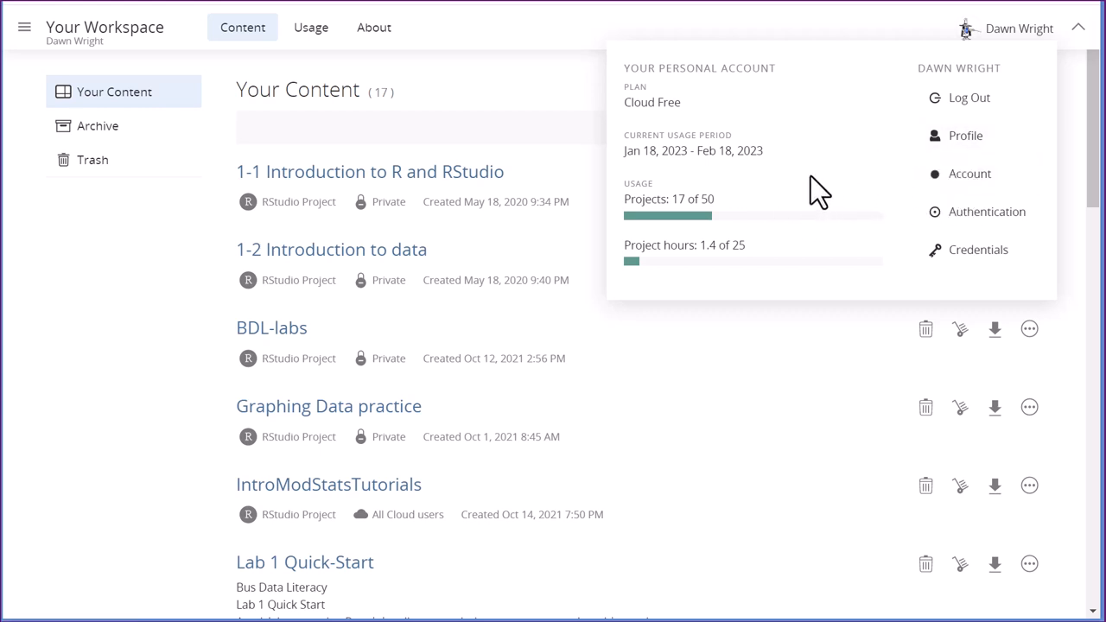
mouse_move(850, 285)
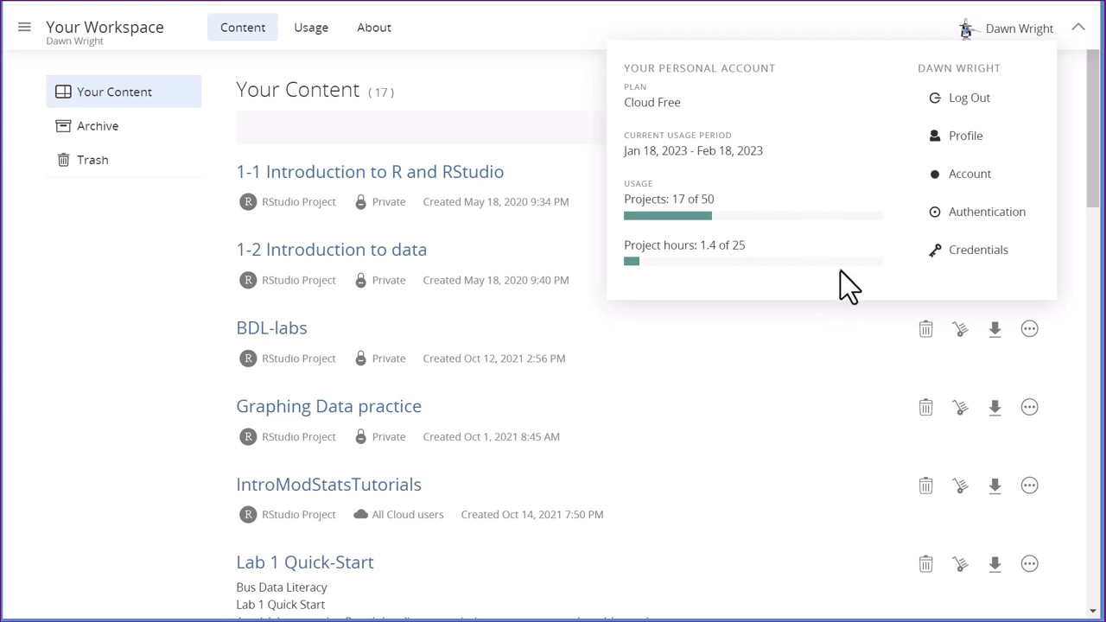
mouse_move(851, 291)
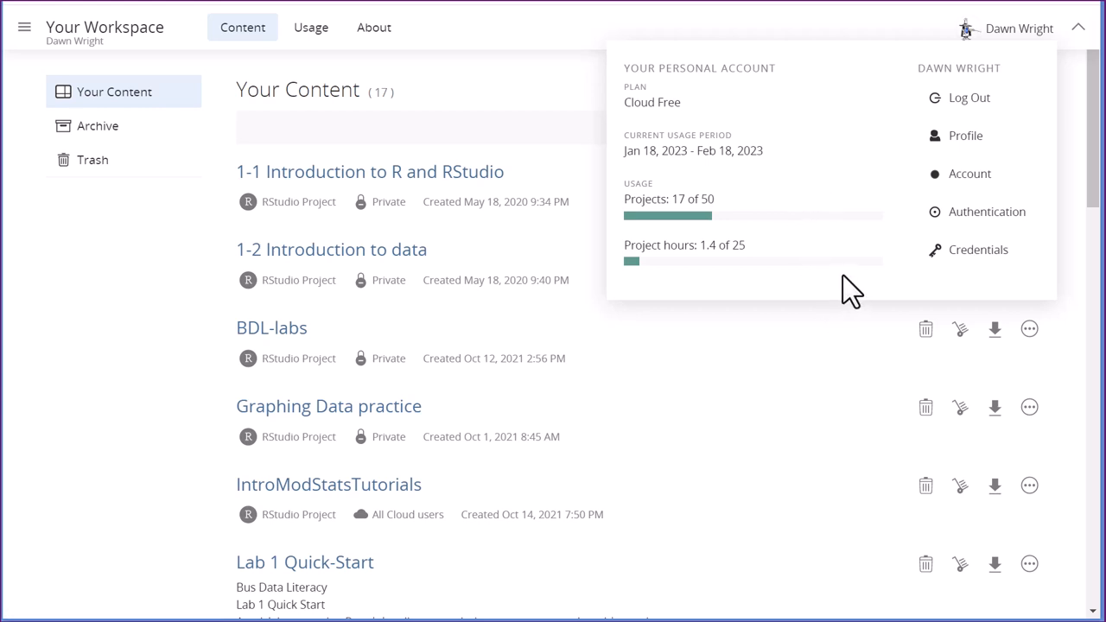
mouse_move(847, 277)
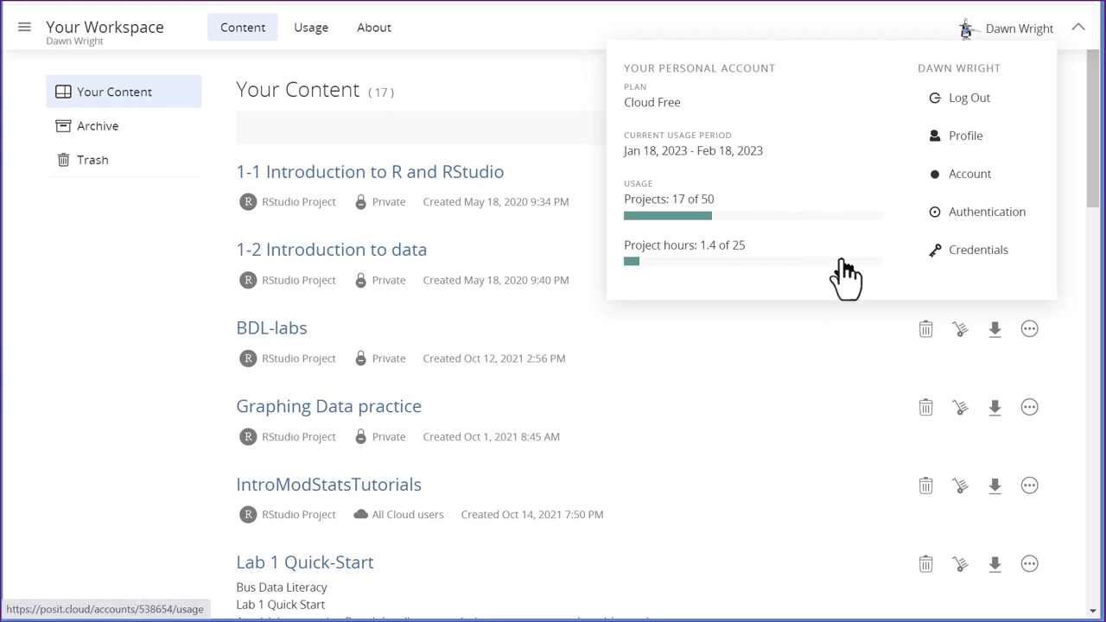
mouse_move(845, 249)
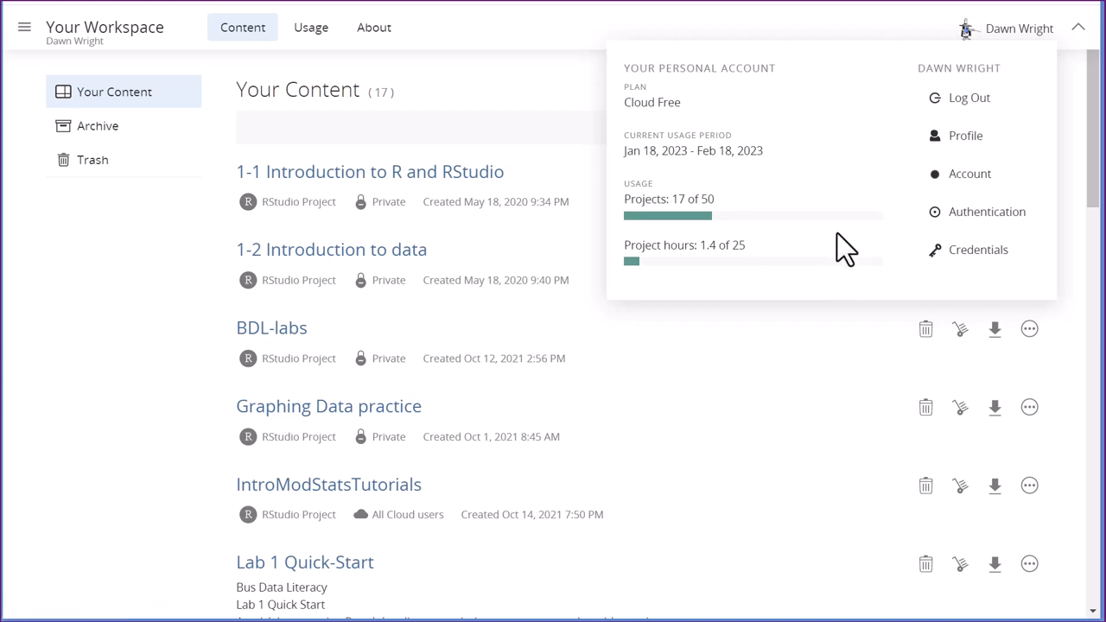
mouse_move(978, 181)
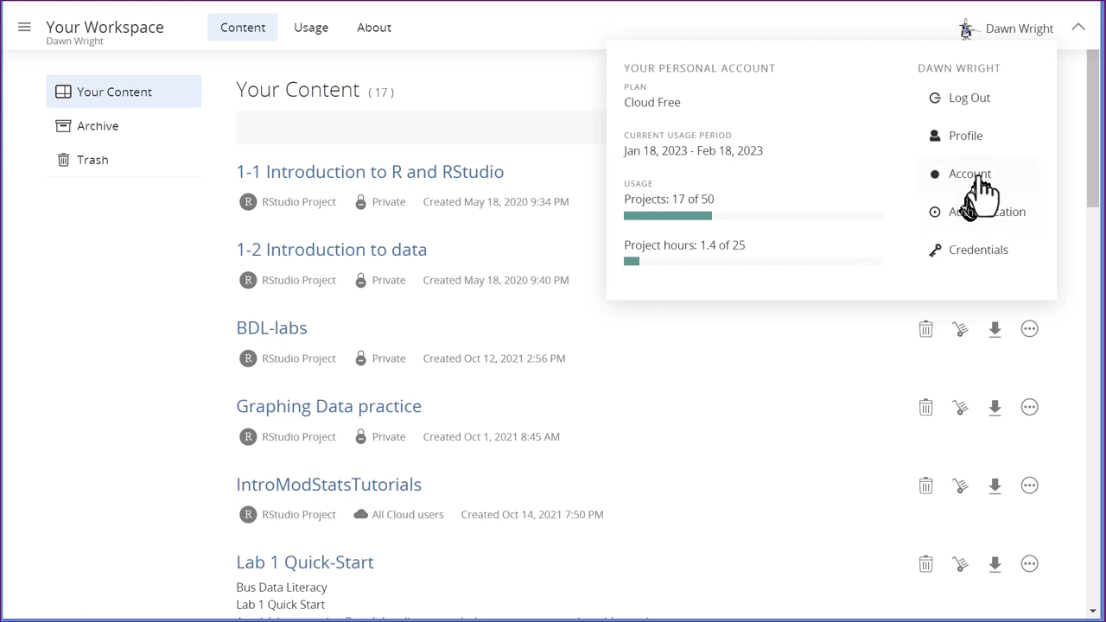
left_click(970, 173)
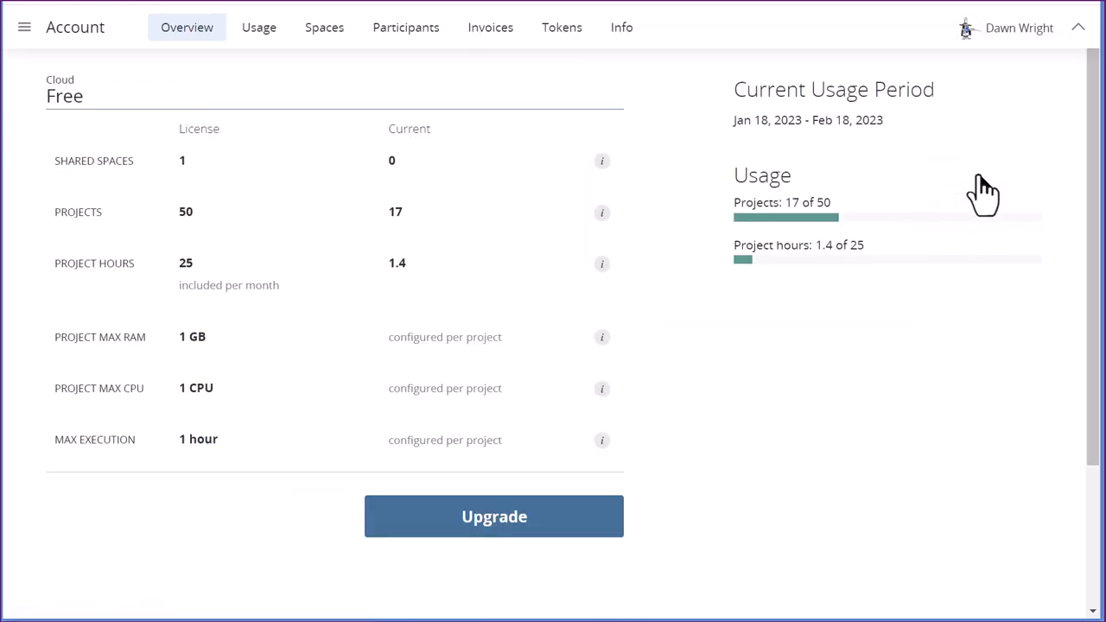
mouse_move(875, 408)
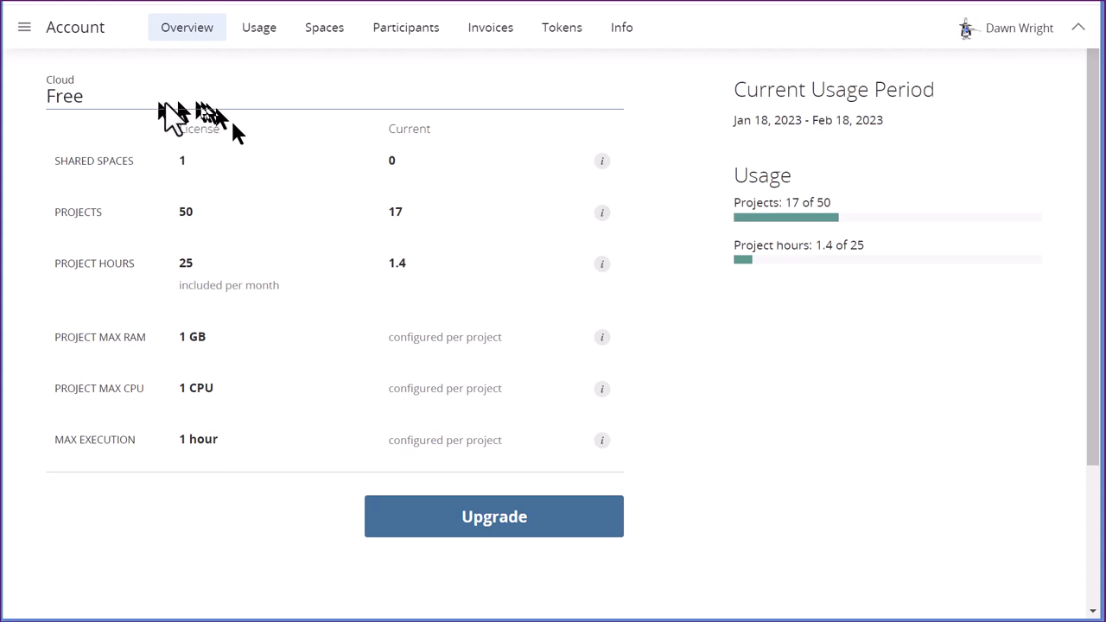
mouse_move(107, 109)
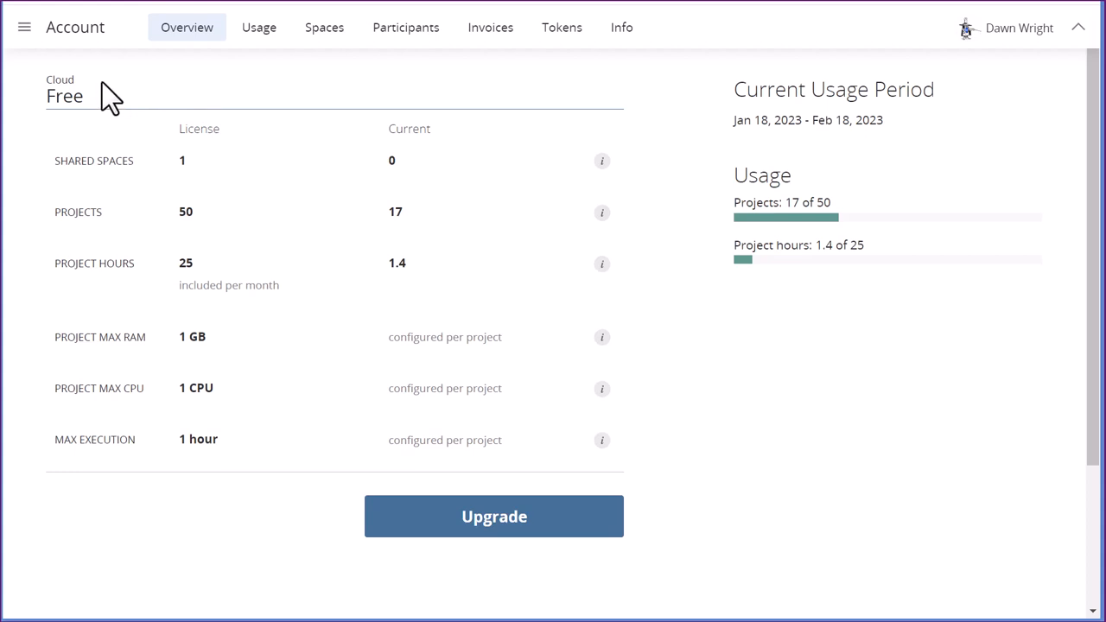
mouse_move(242, 181)
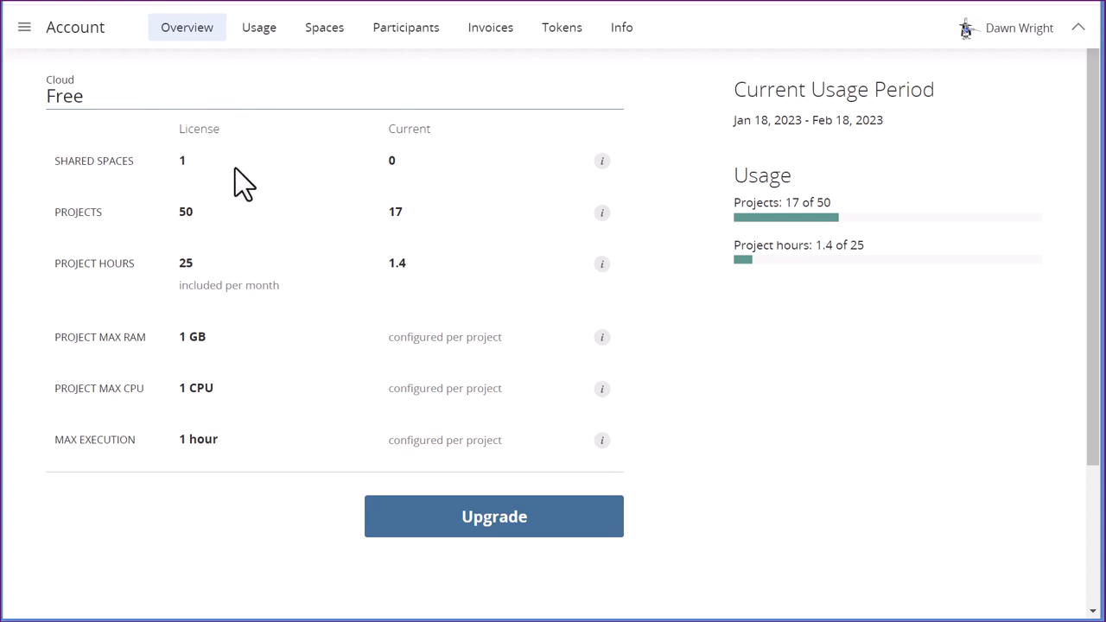
mouse_move(221, 277)
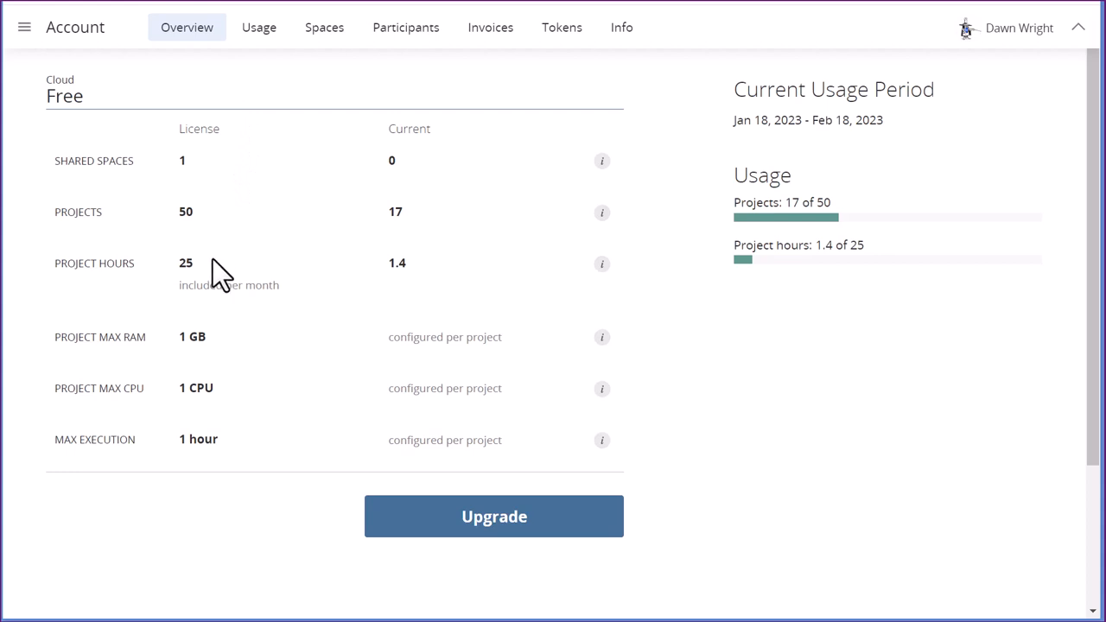
mouse_move(264, 324)
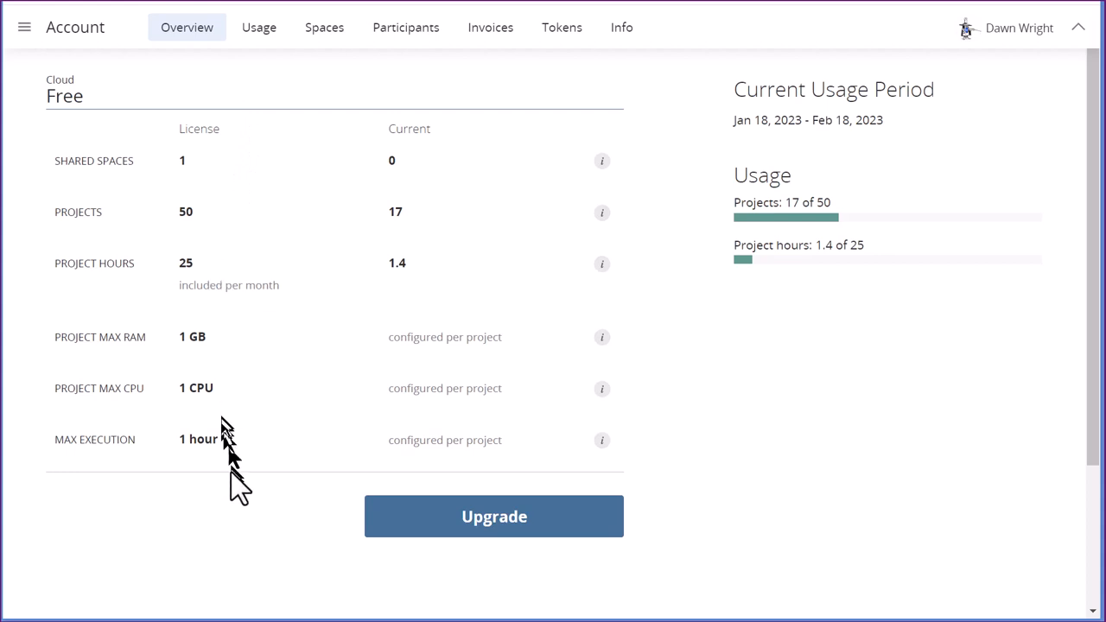
mouse_move(248, 400)
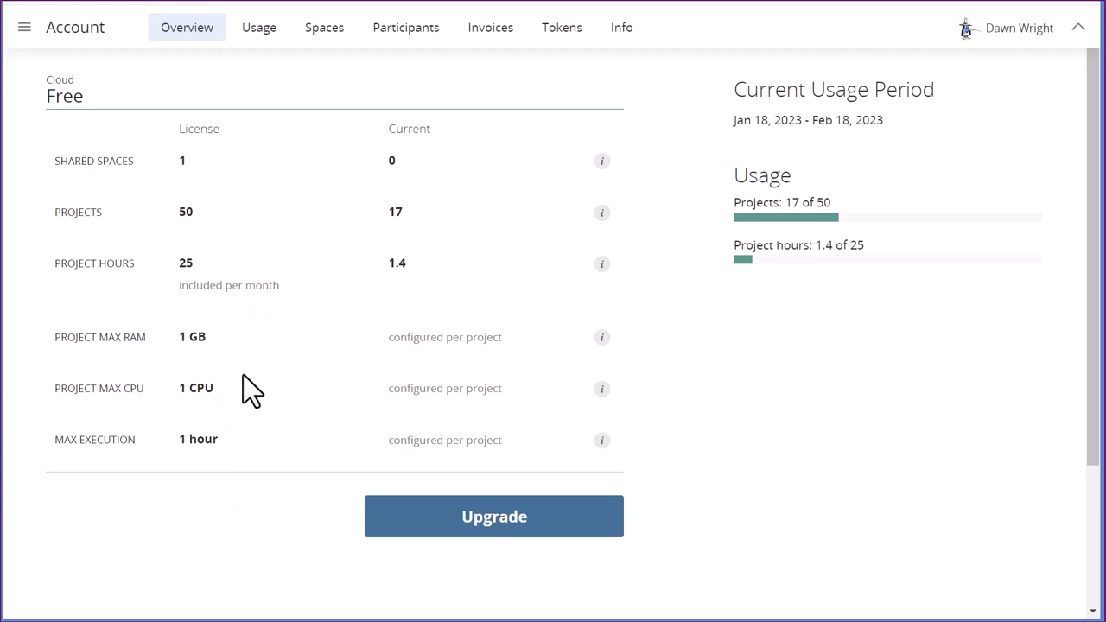
mouse_move(254, 402)
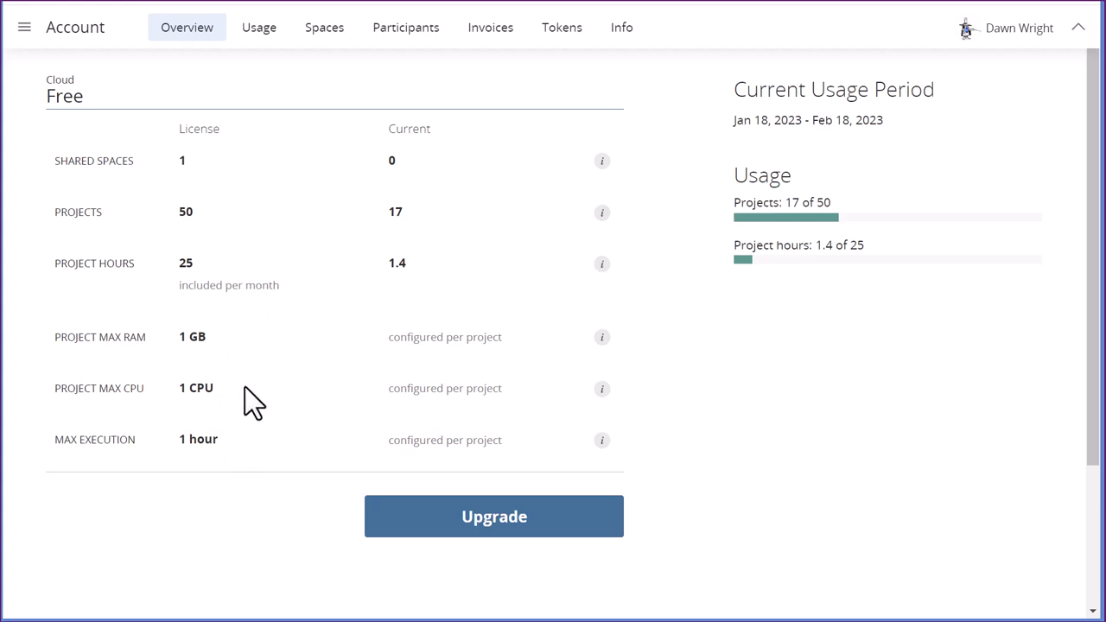
mouse_move(372, 396)
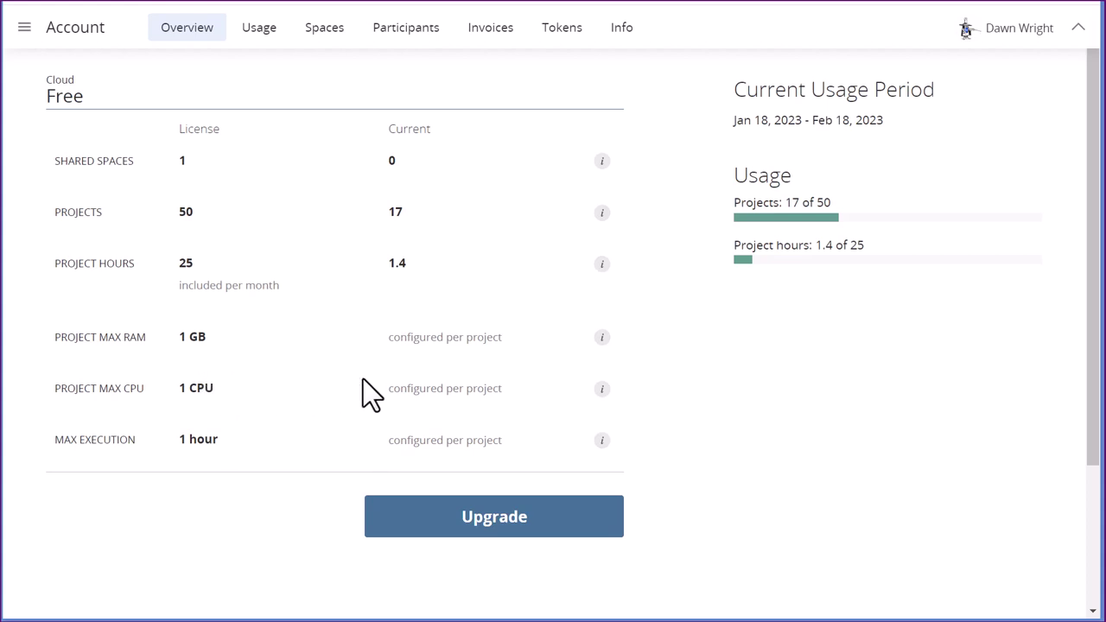
mouse_move(322, 382)
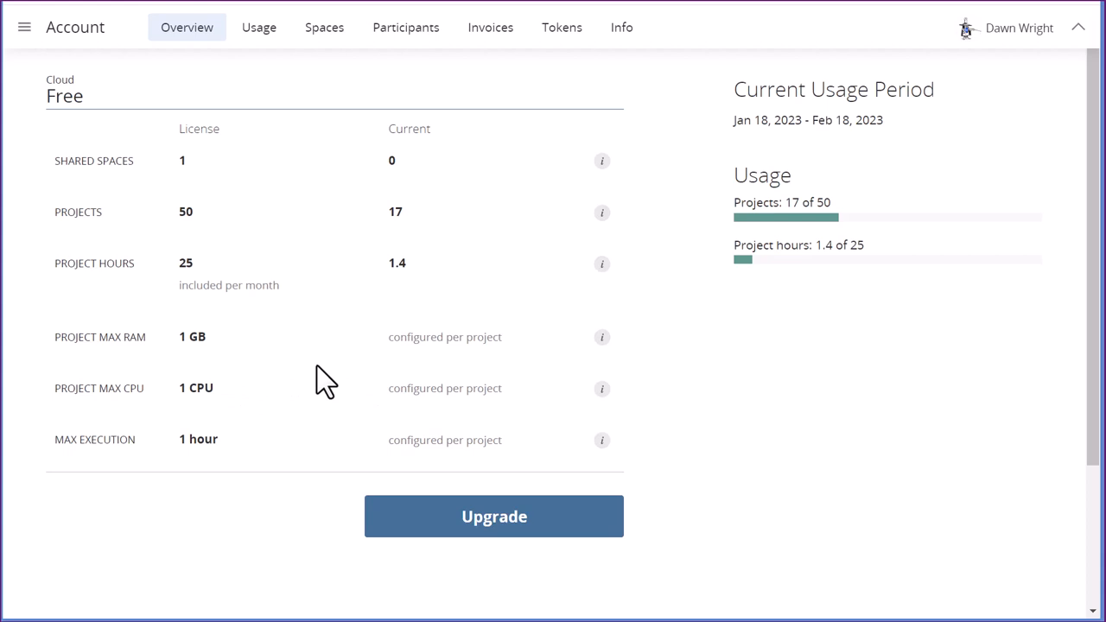
mouse_move(449, 518)
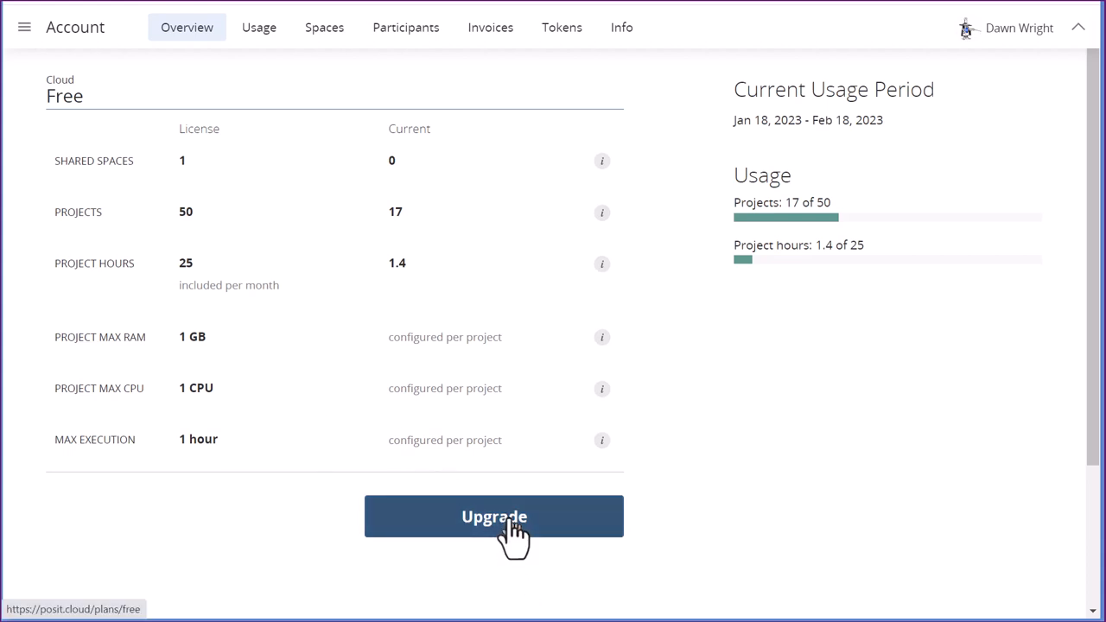
- Upgrade from the Account Overview to reach Plans & Pricing, showing Cloud Free as current
left_click(495, 516)
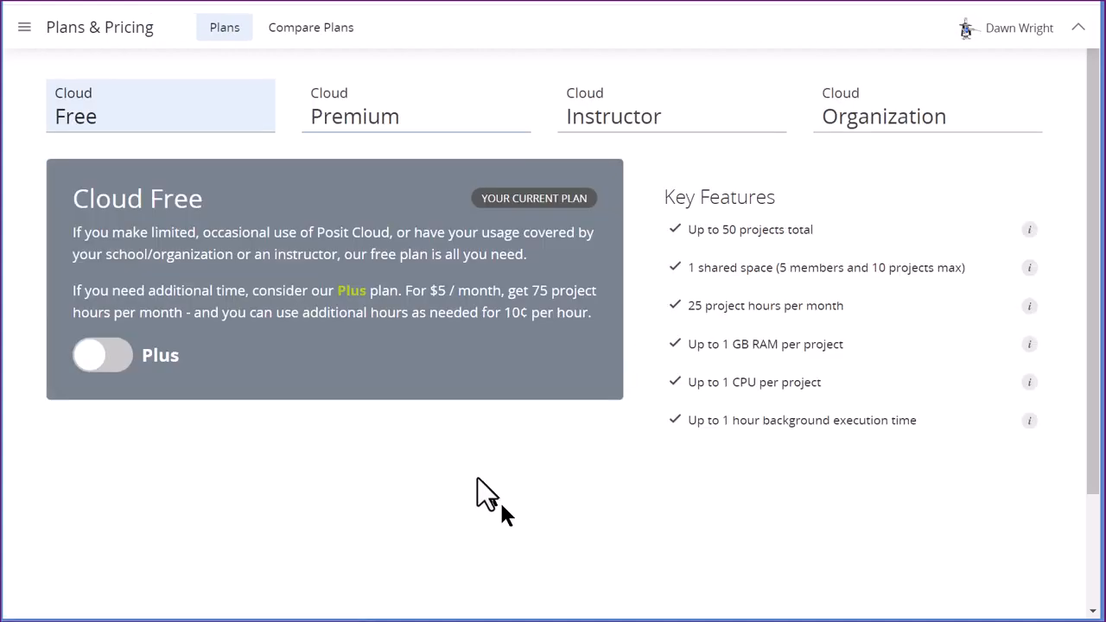
mouse_move(345, 186)
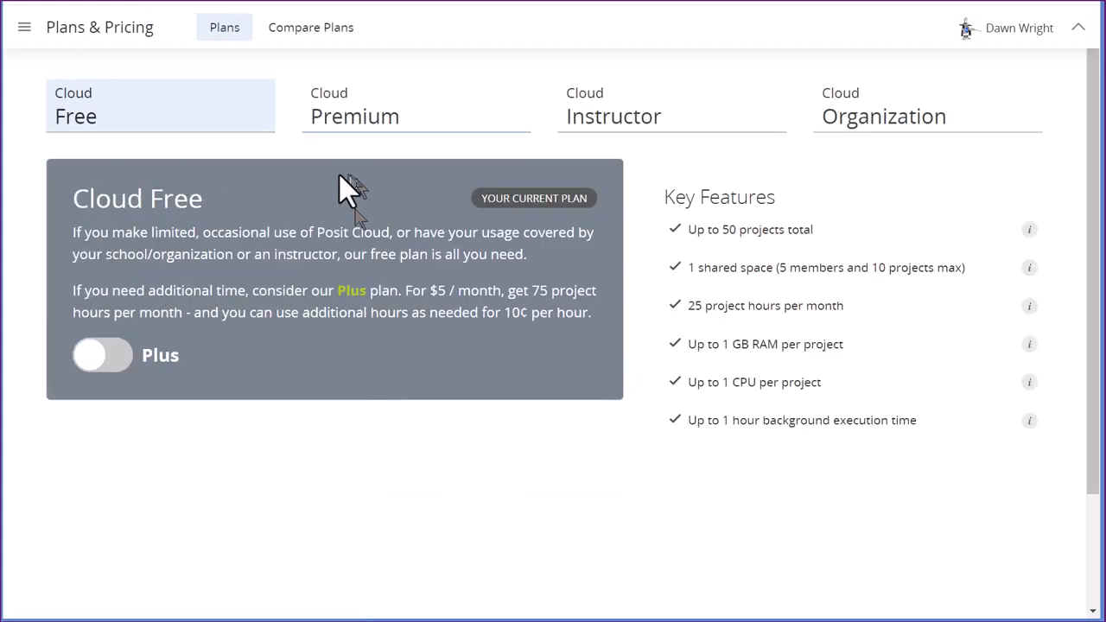
mouse_move(232, 212)
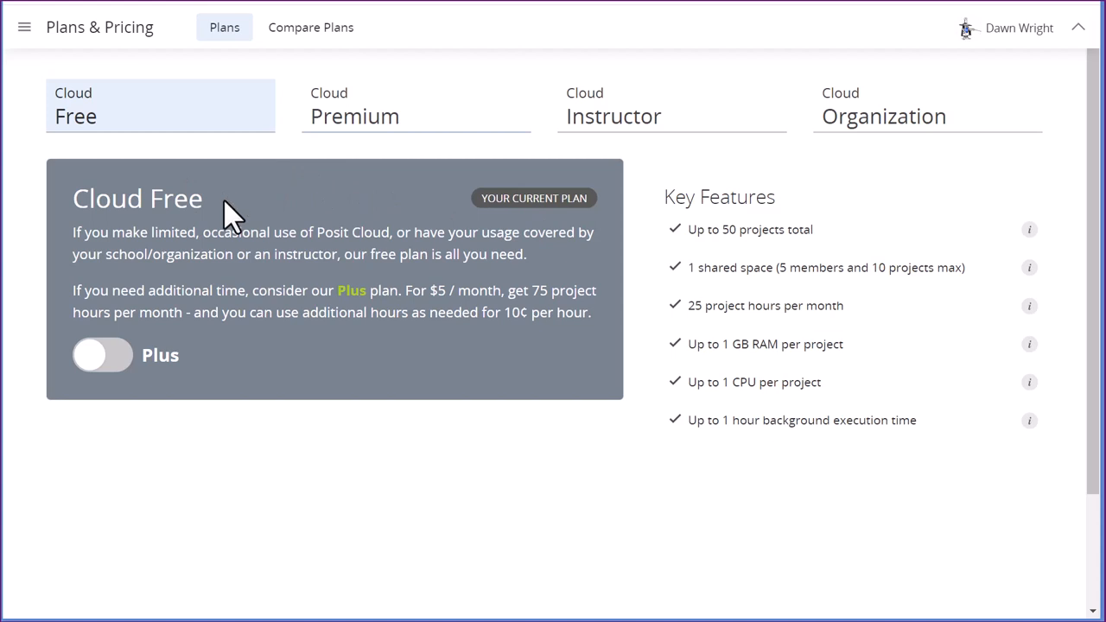
mouse_move(199, 306)
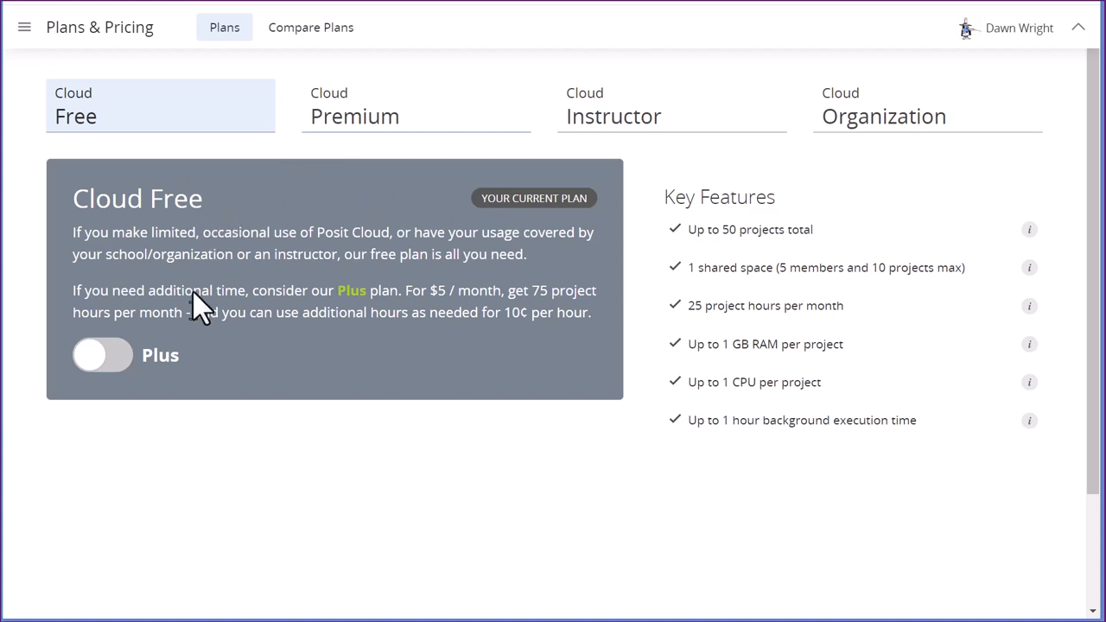
mouse_move(197, 292)
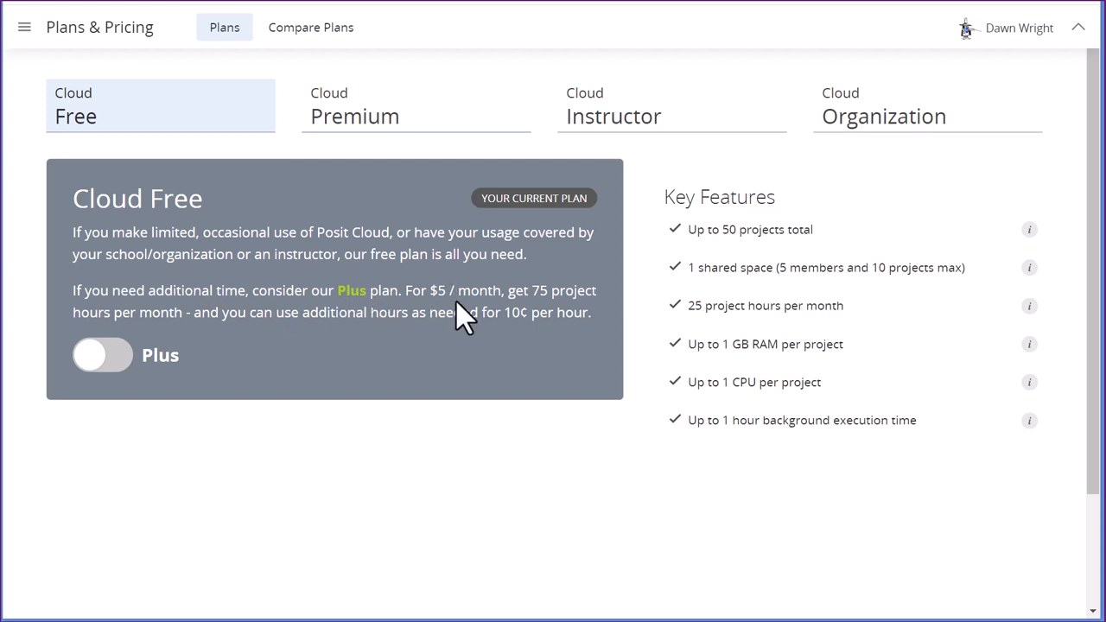
mouse_move(516, 297)
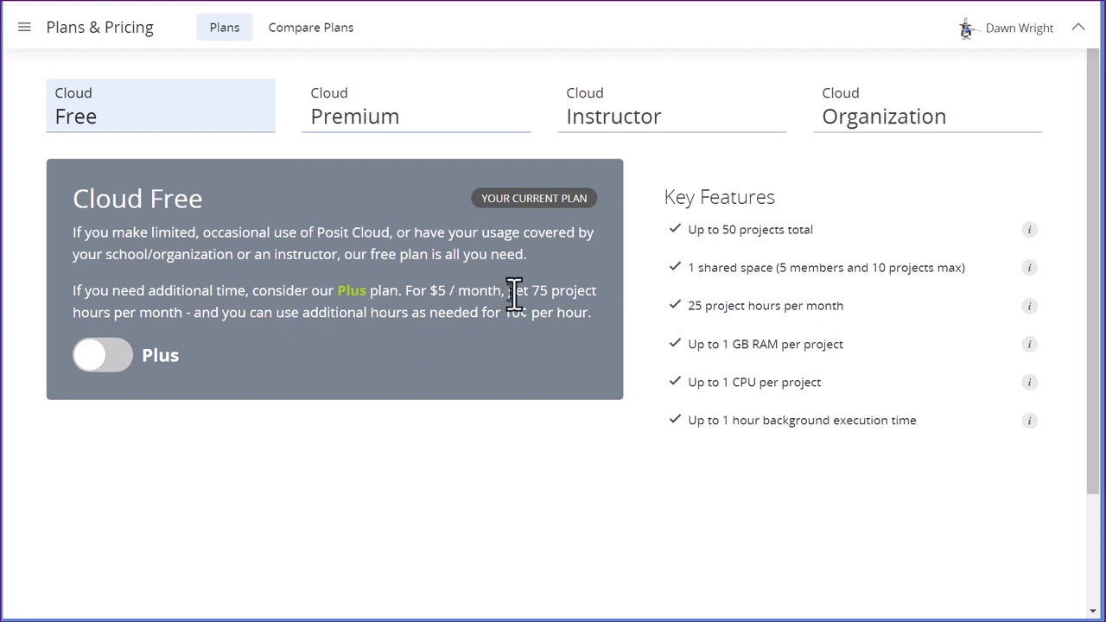
mouse_move(548, 298)
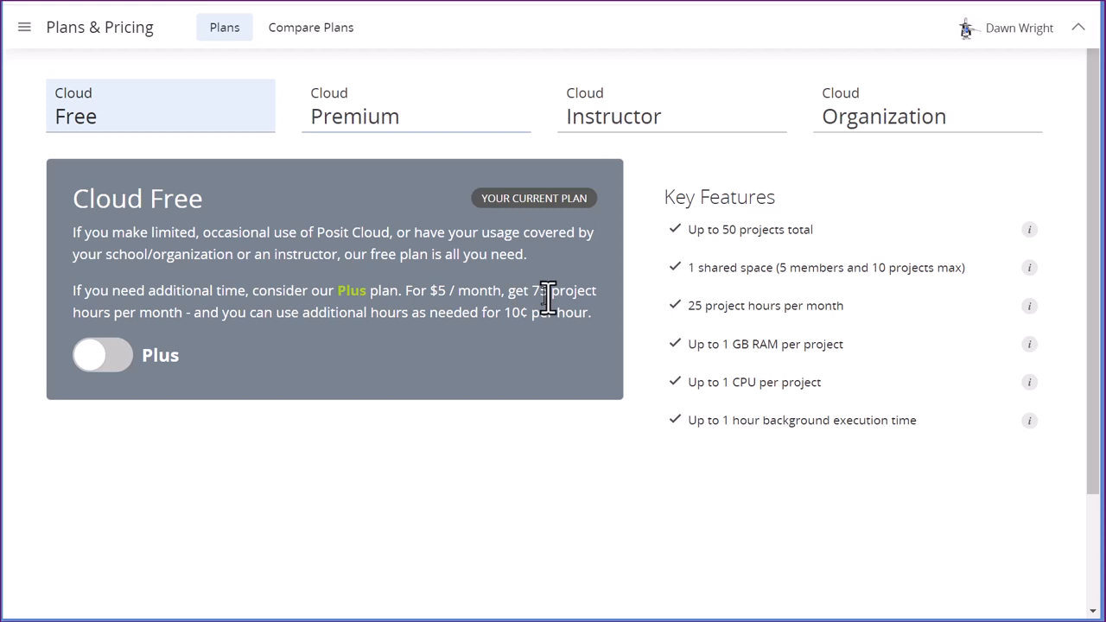
mouse_move(441, 345)
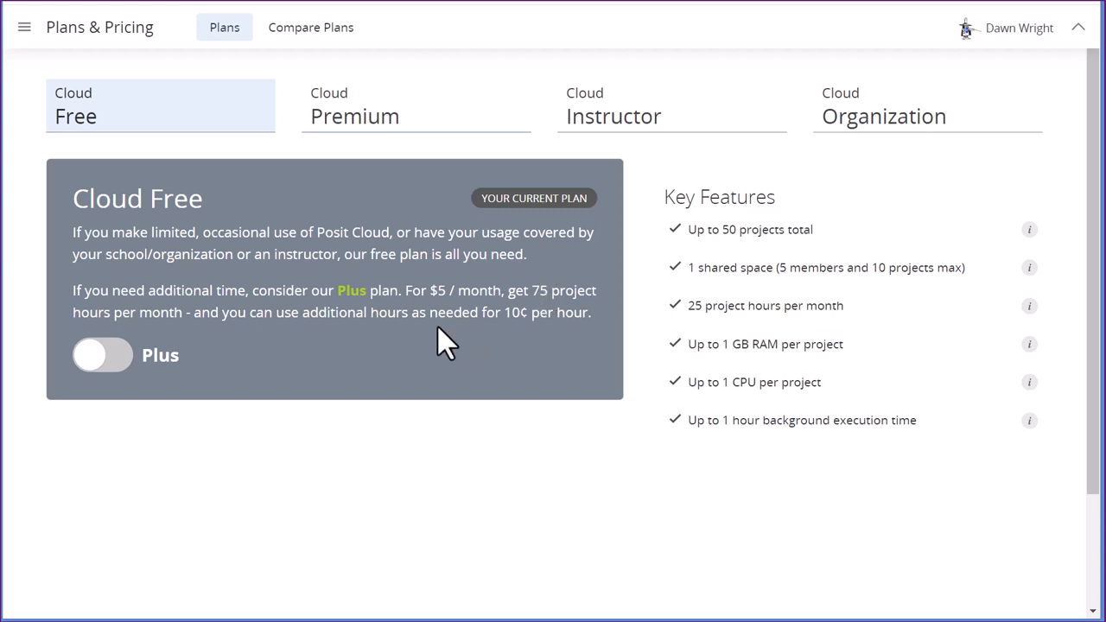
mouse_move(523, 363)
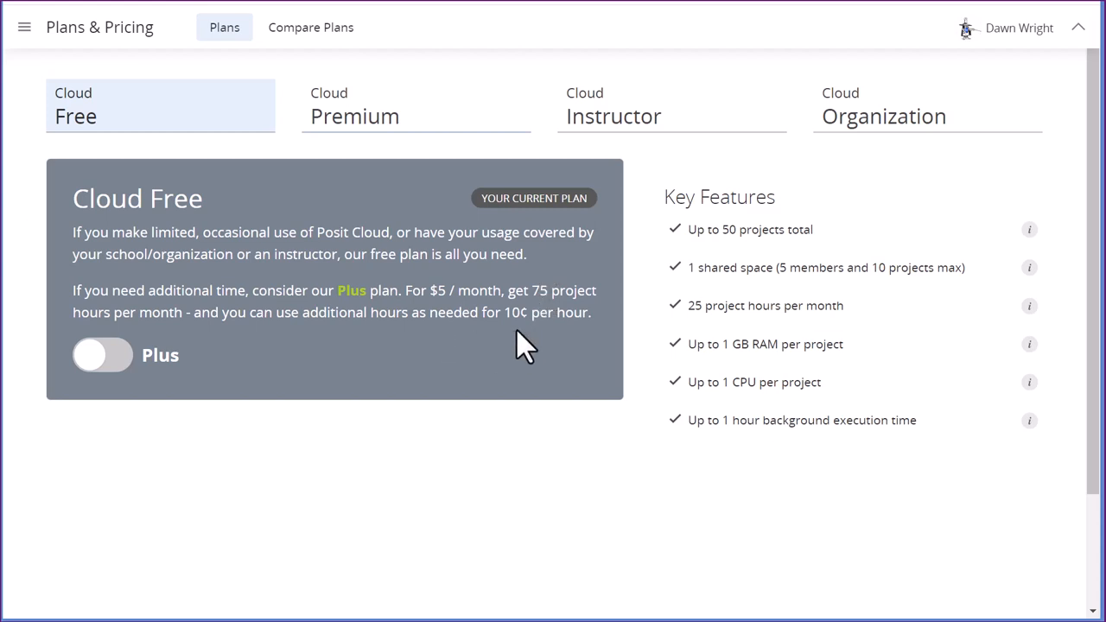
mouse_move(466, 363)
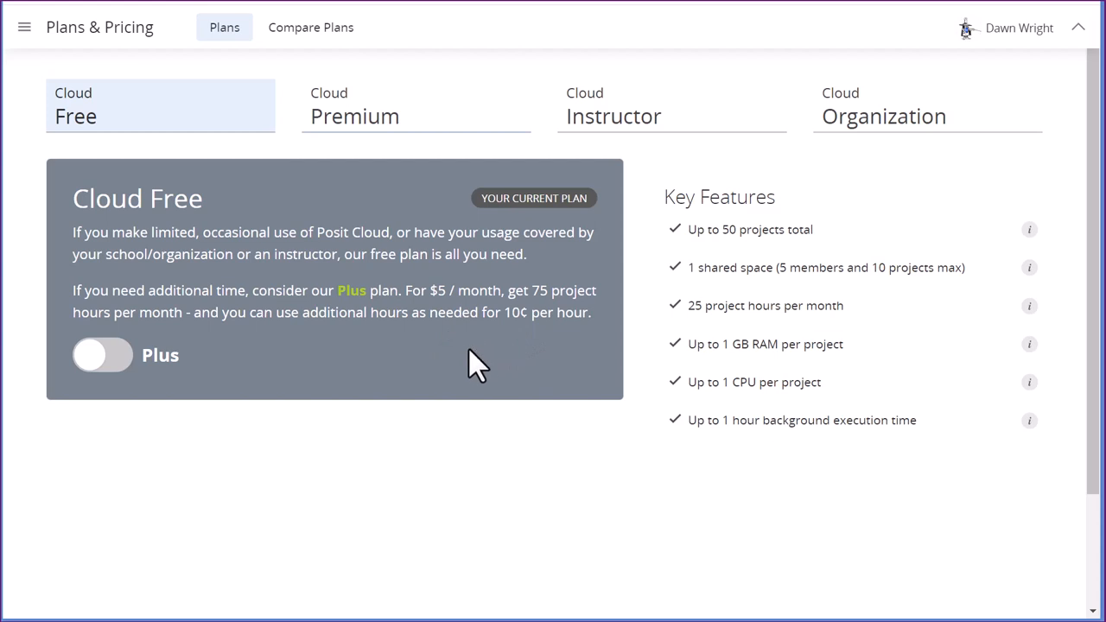
mouse_move(128, 433)
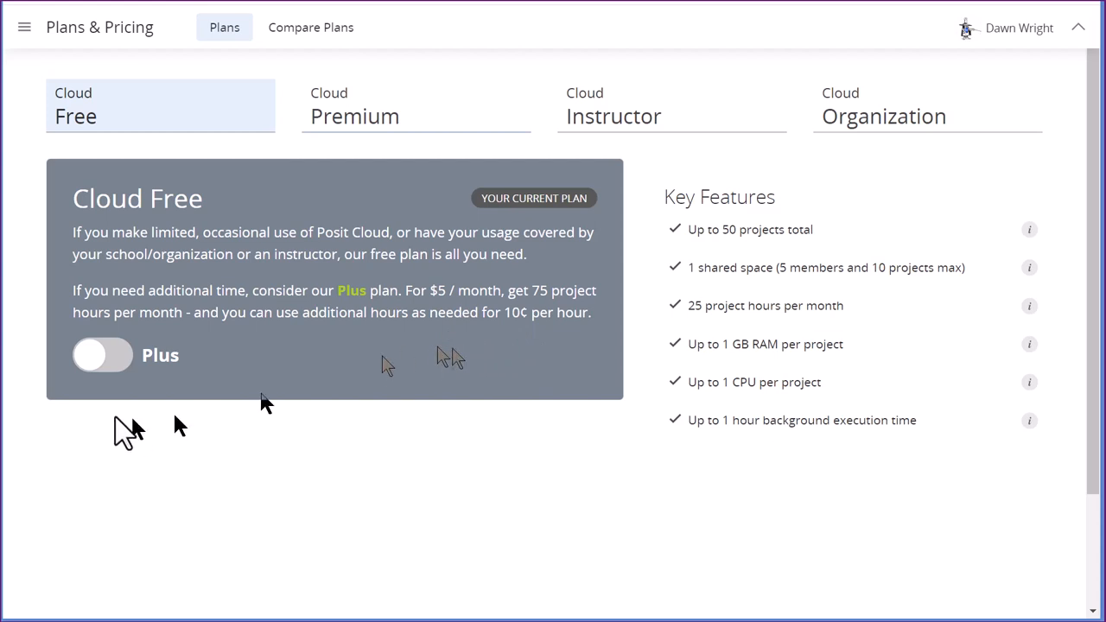
mouse_move(104, 368)
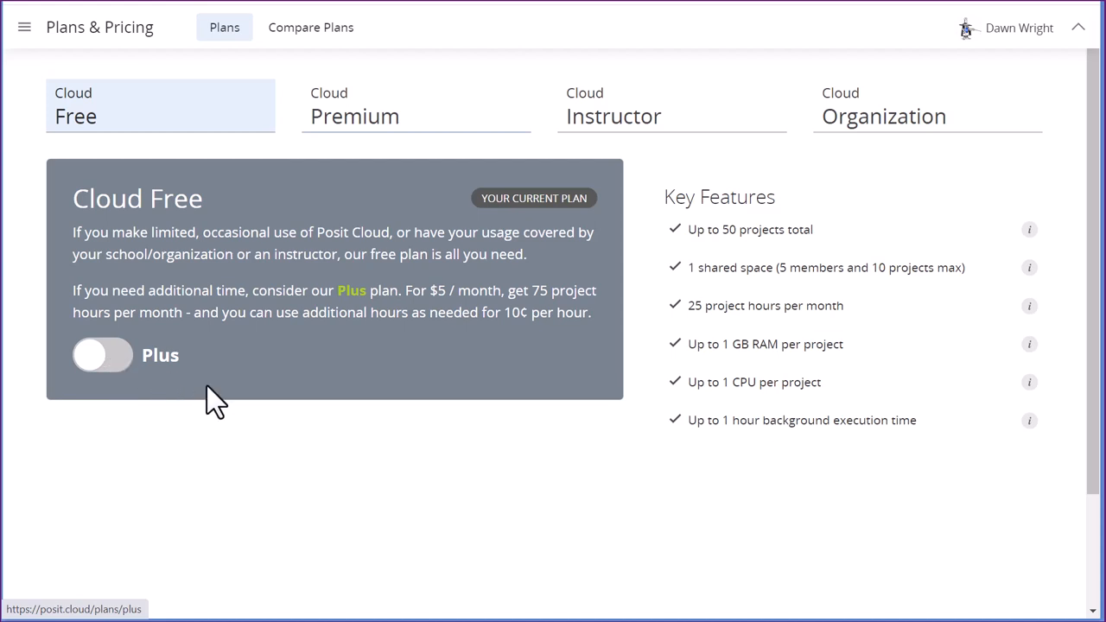
mouse_move(297, 371)
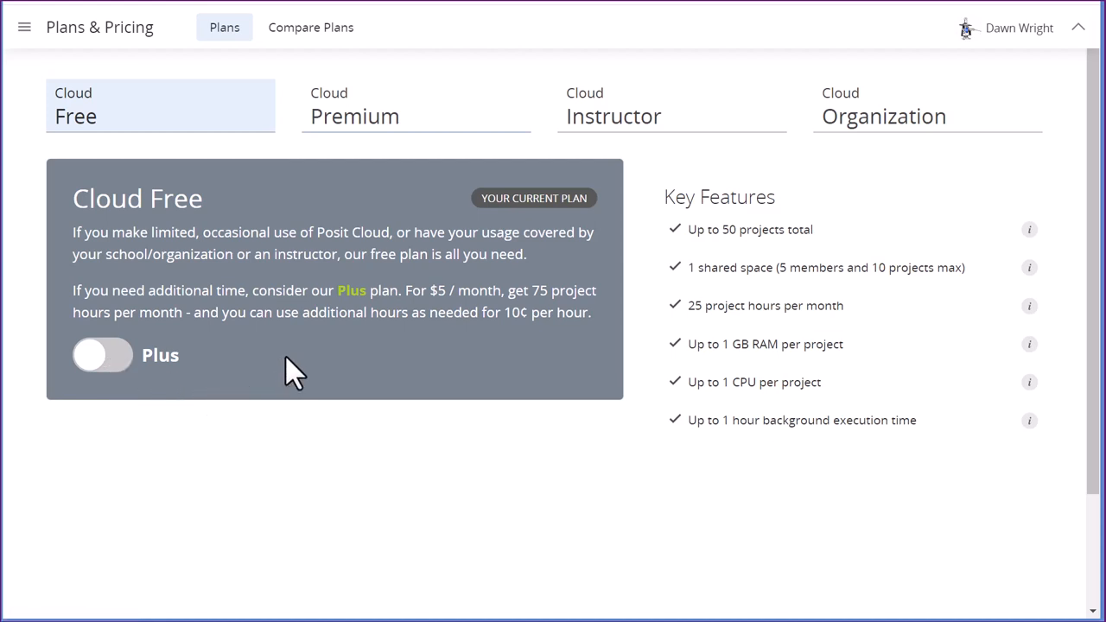
mouse_move(1010, 69)
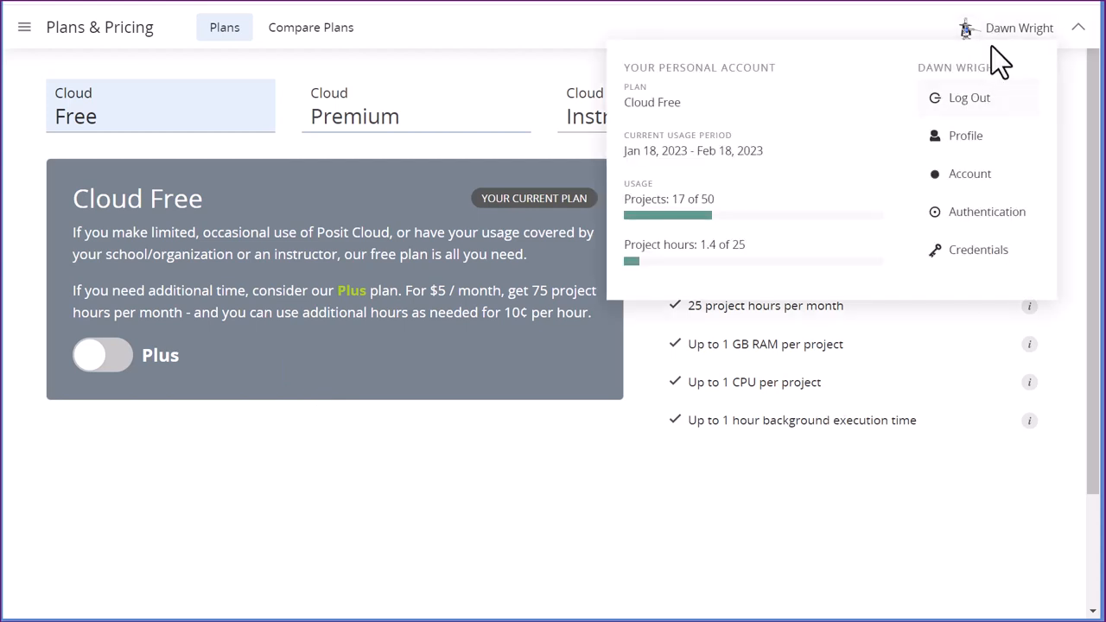
mouse_move(707, 267)
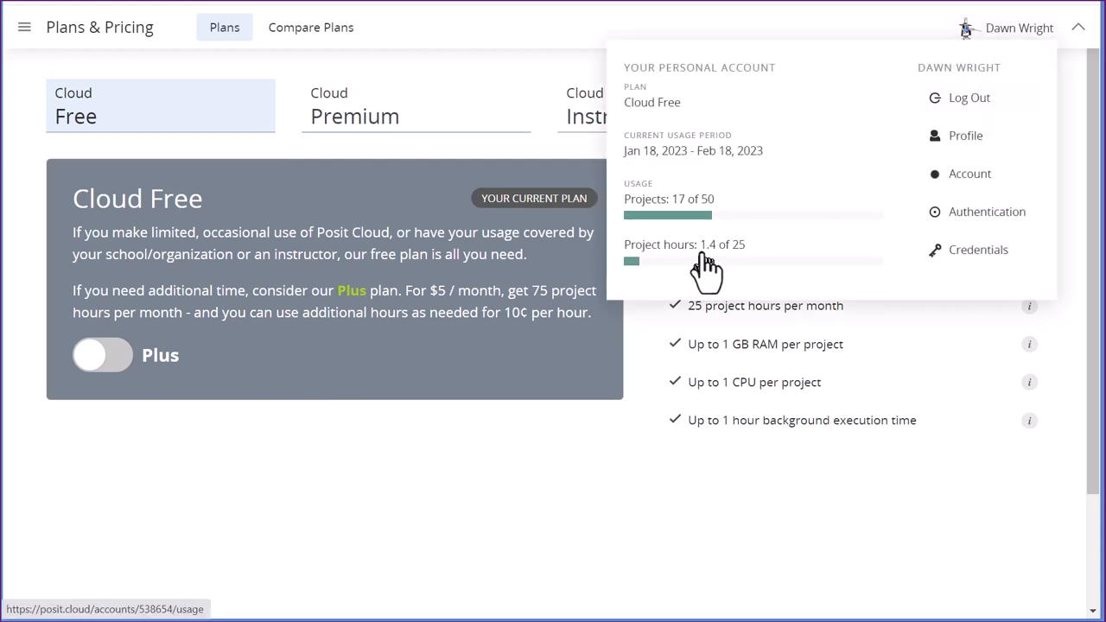
mouse_move(747, 285)
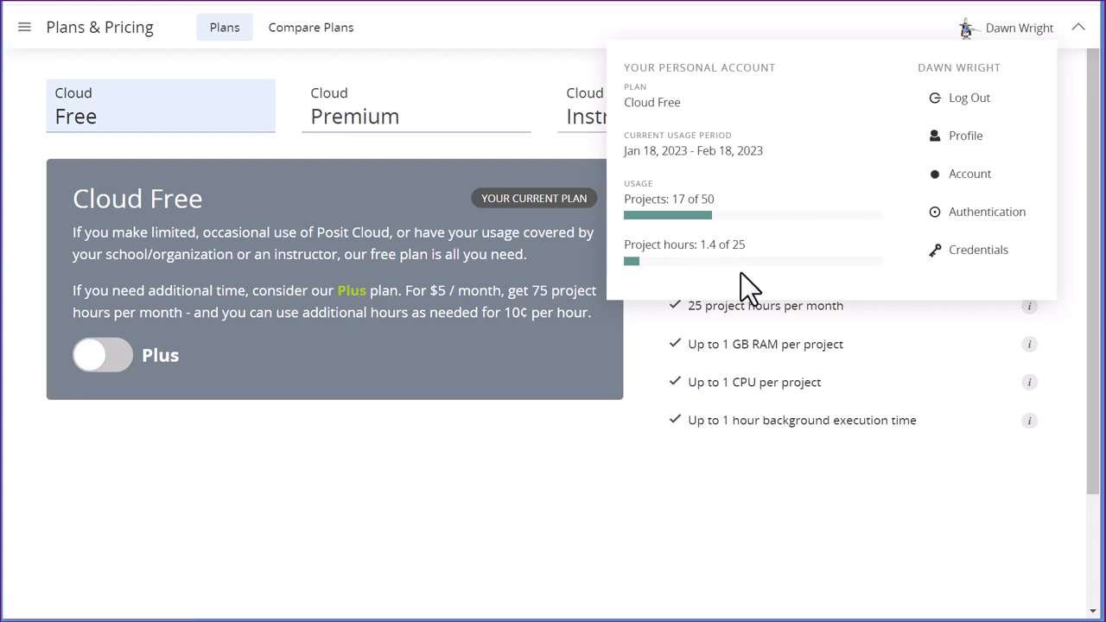
mouse_move(233, 384)
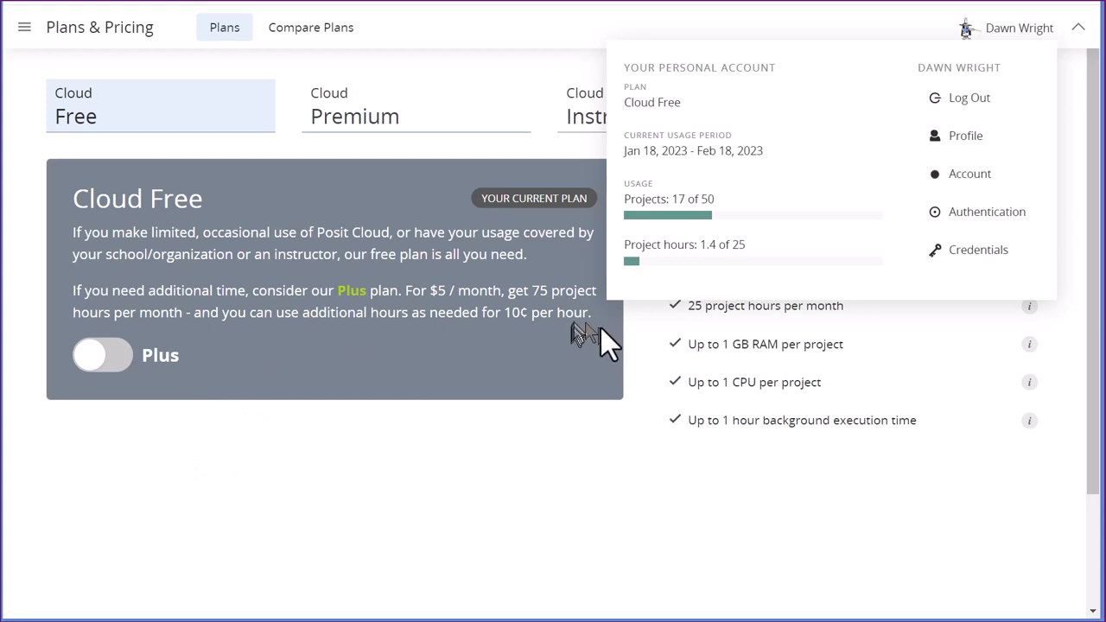
mouse_move(741, 285)
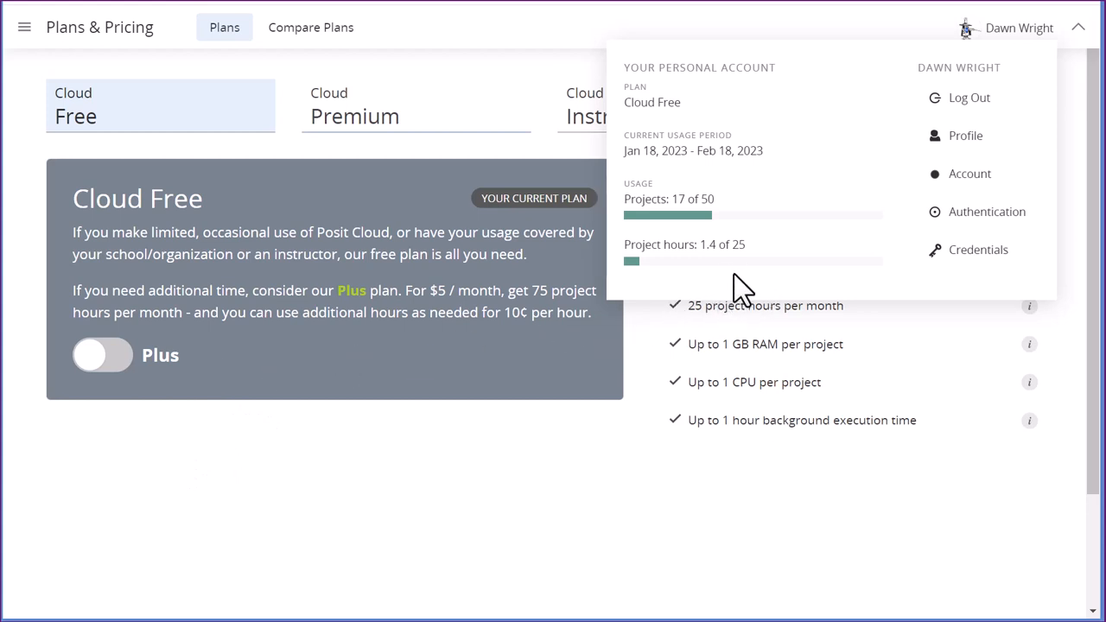